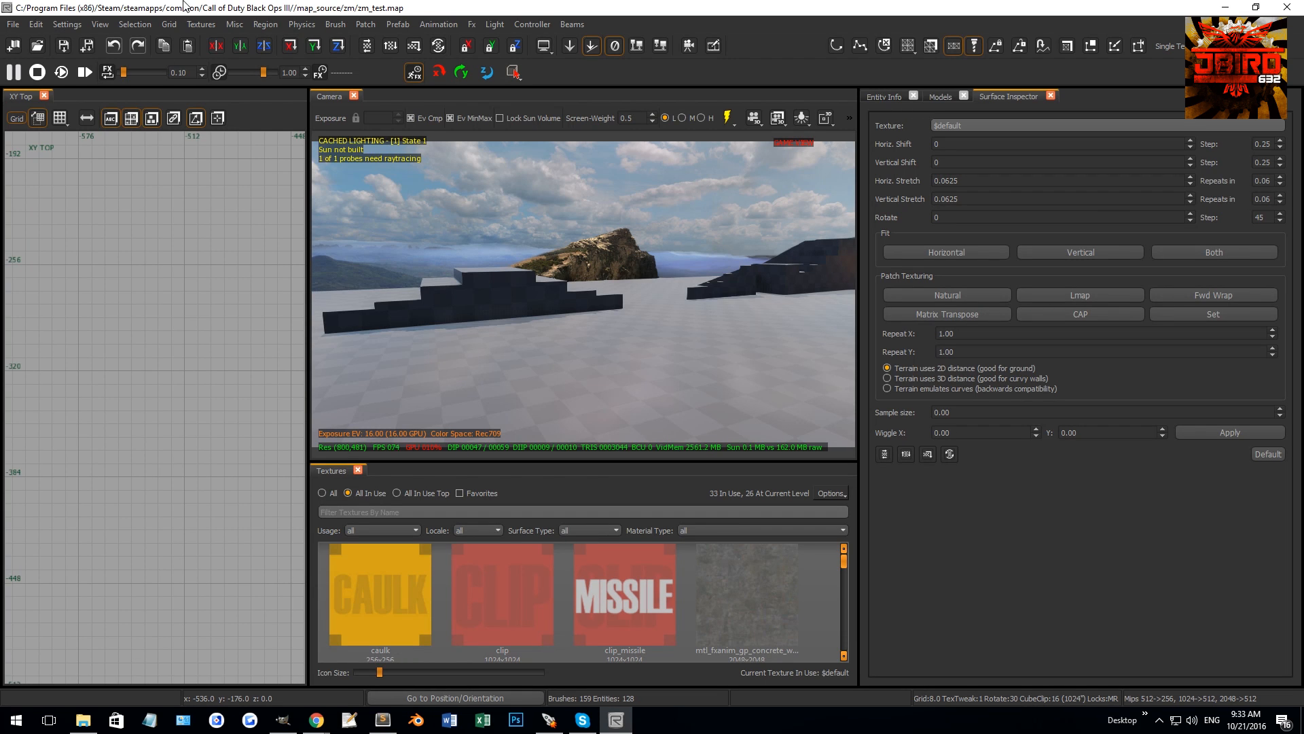
# - Set the grid to 4 units and drag out the footprint of a new wall brush
pyautogui.click(169, 23)
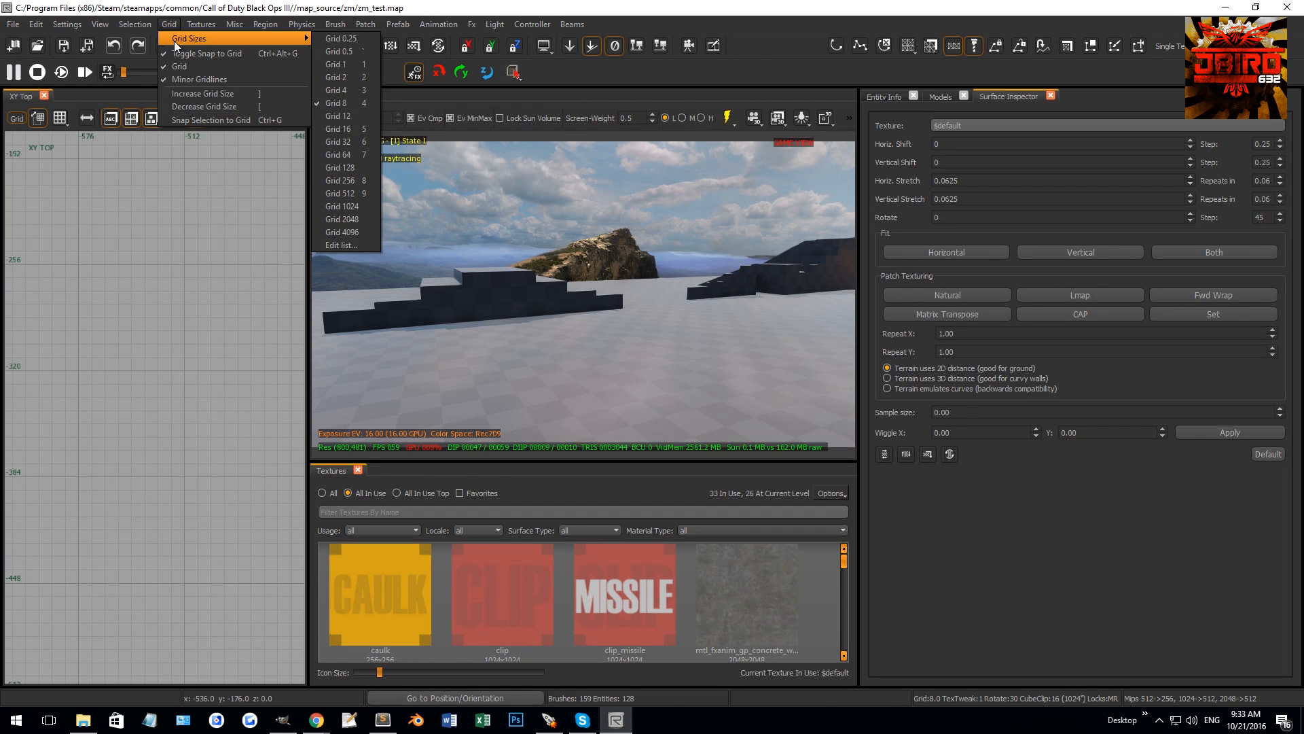
pyautogui.moveTo(339, 193)
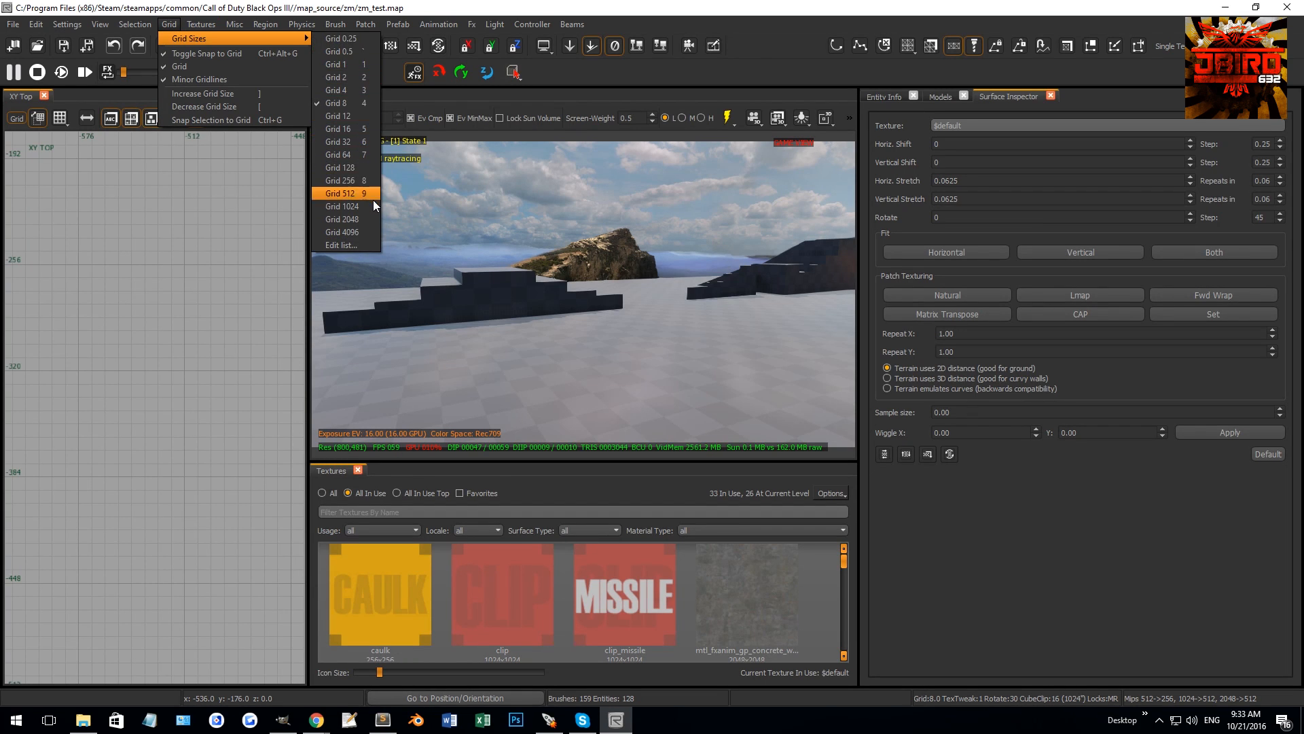
pyautogui.moveTo(339, 167)
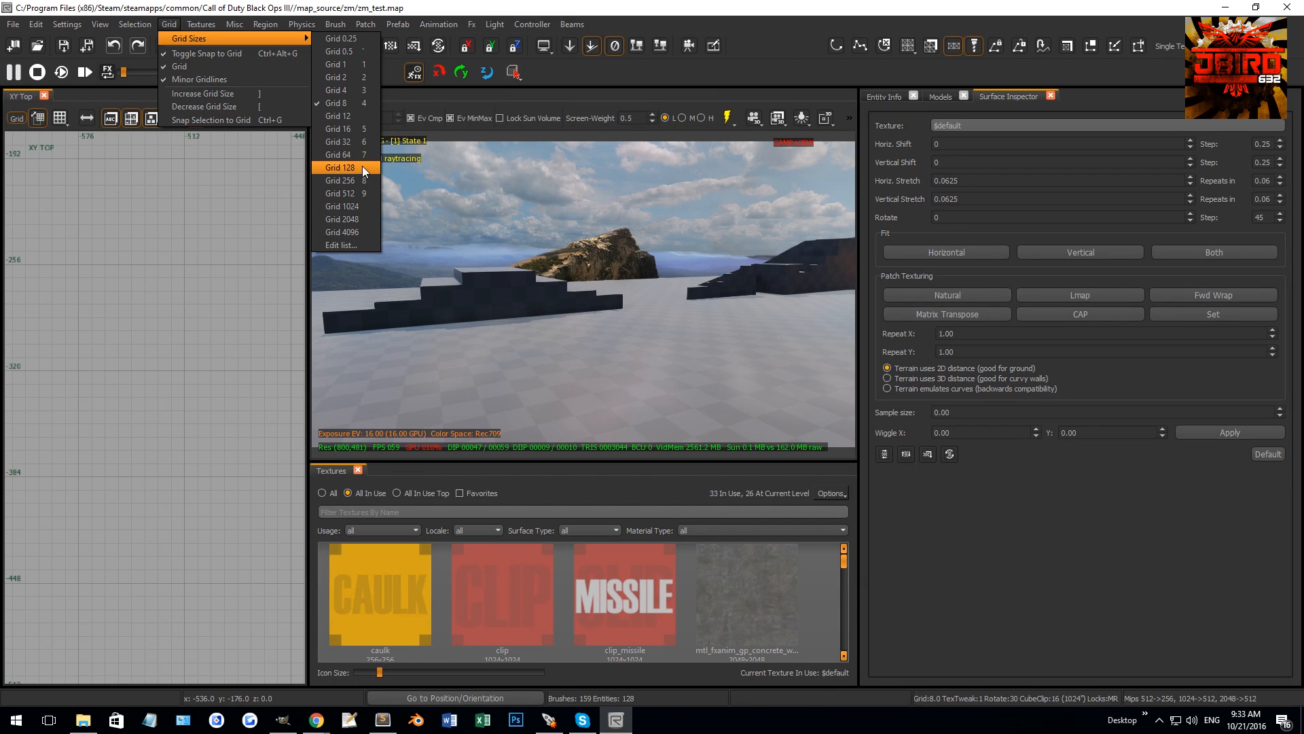
pyautogui.click(336, 167)
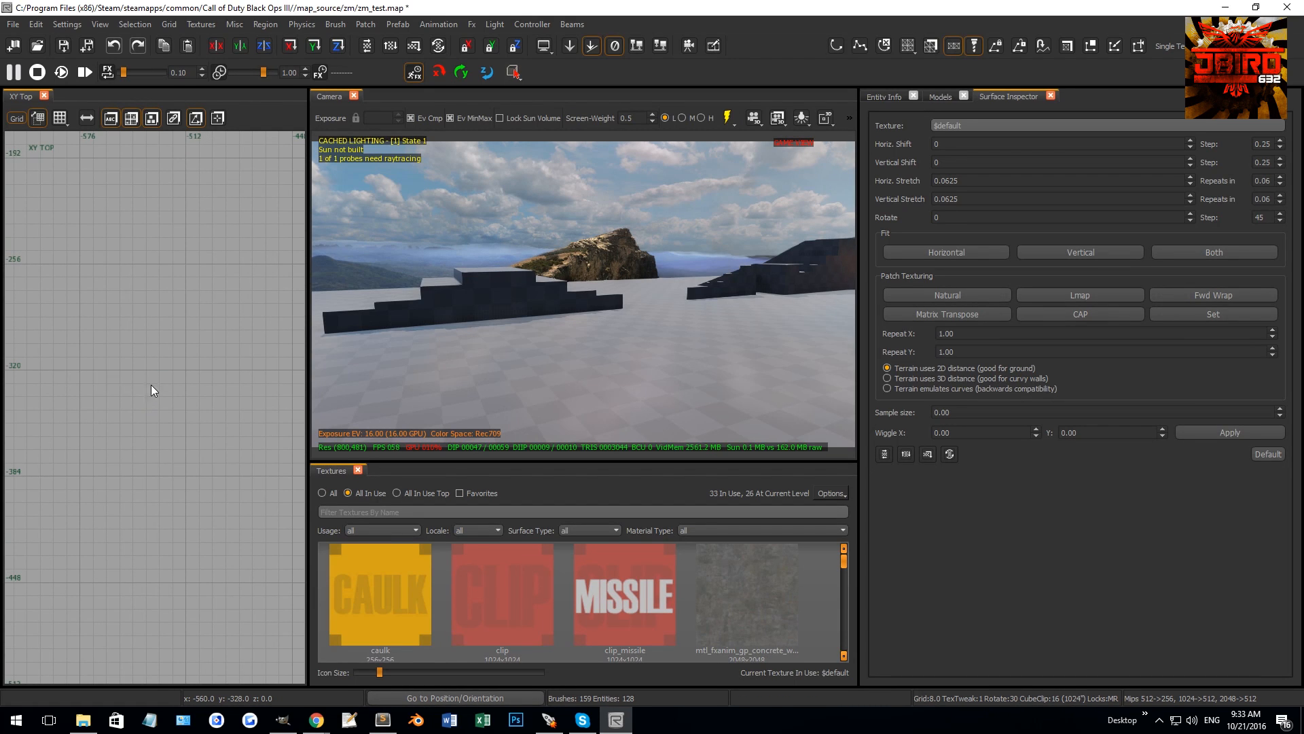
pyautogui.moveTo(79, 384); pyautogui.dragTo(176, 375)
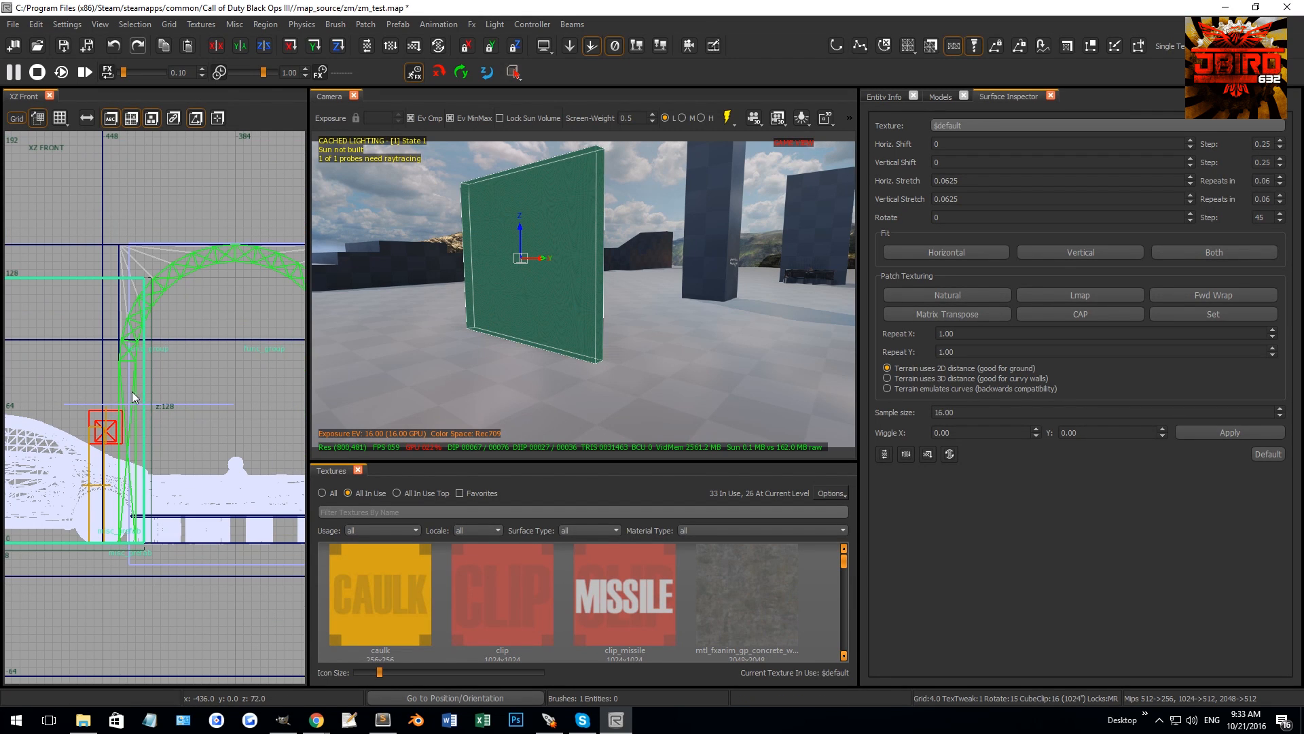
pyautogui.moveTo(165, 391)
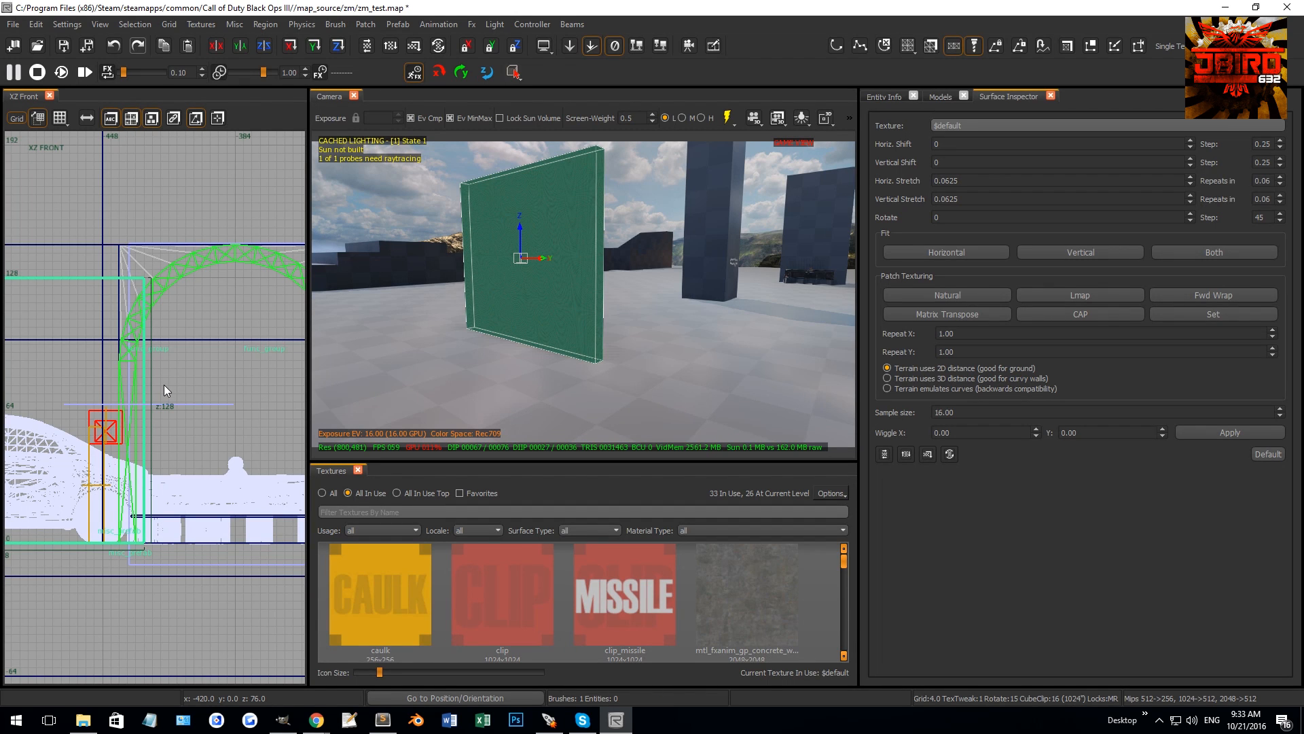
pyautogui.moveTo(216, 450)
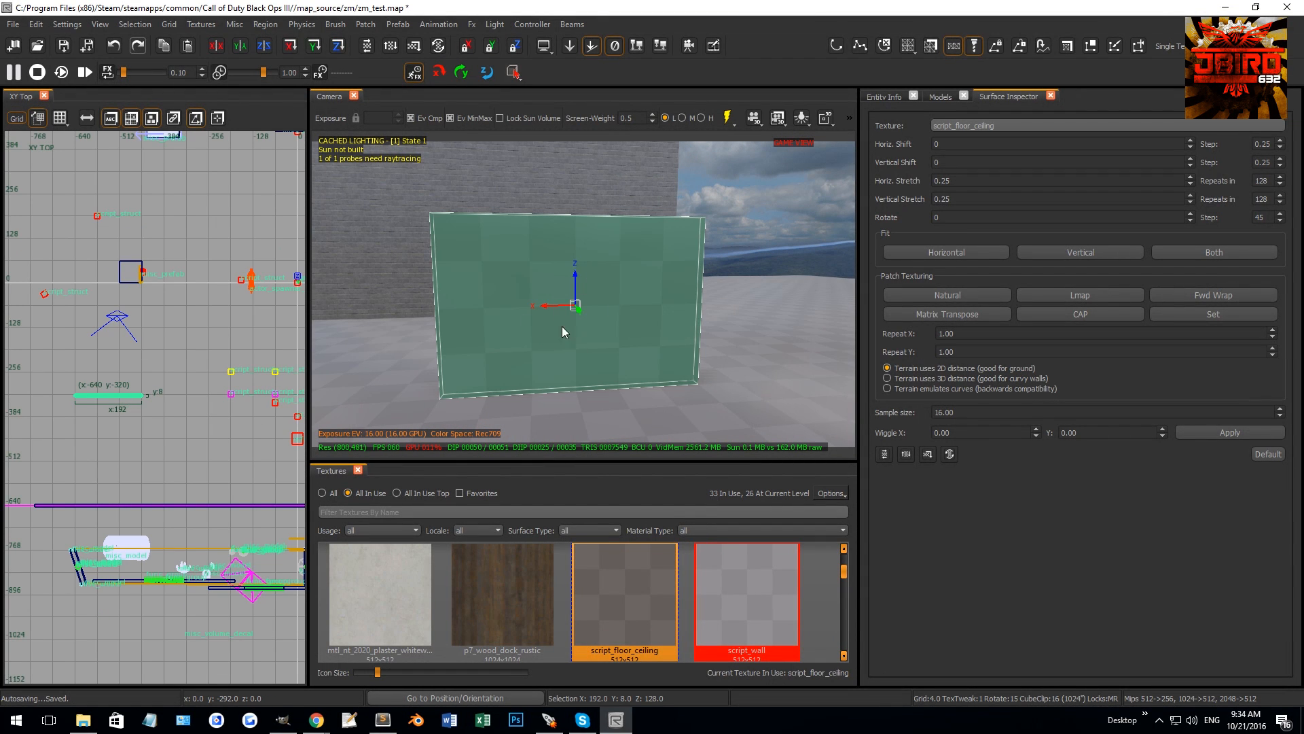
pyautogui.moveTo(558, 338)
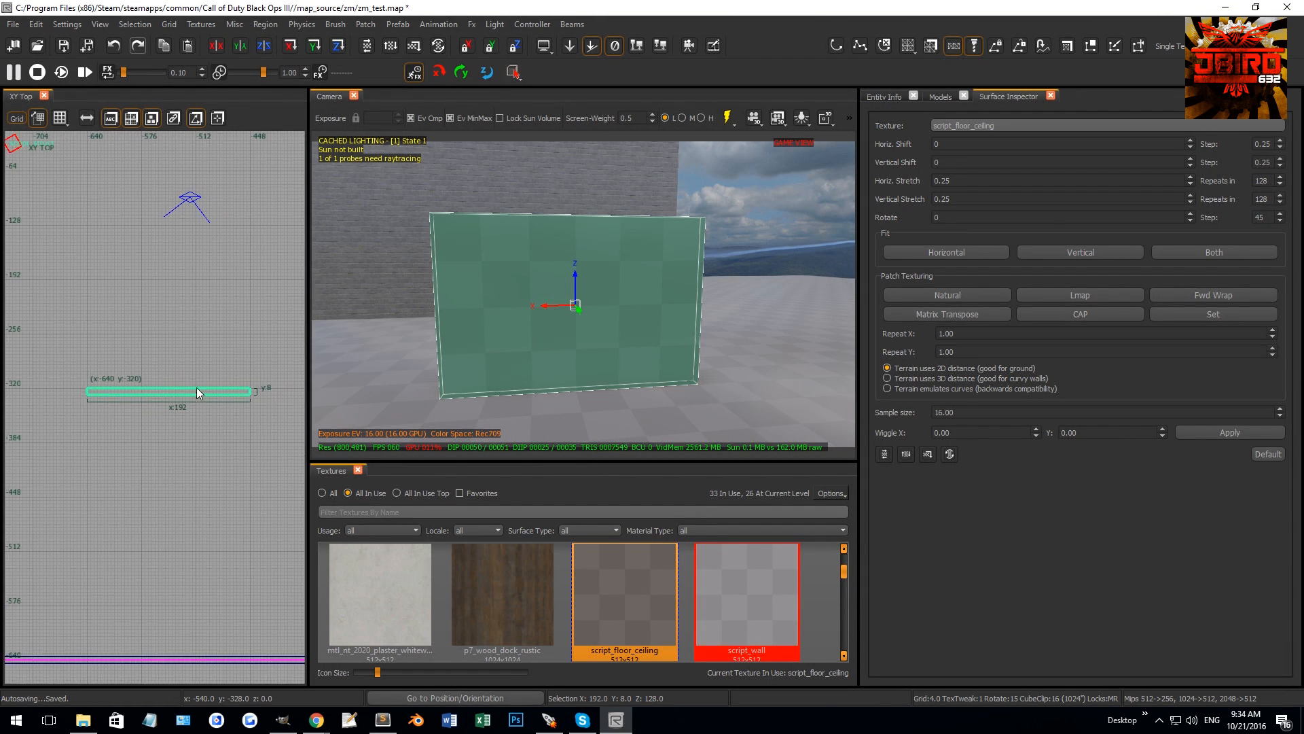
pyautogui.moveTo(514, 269)
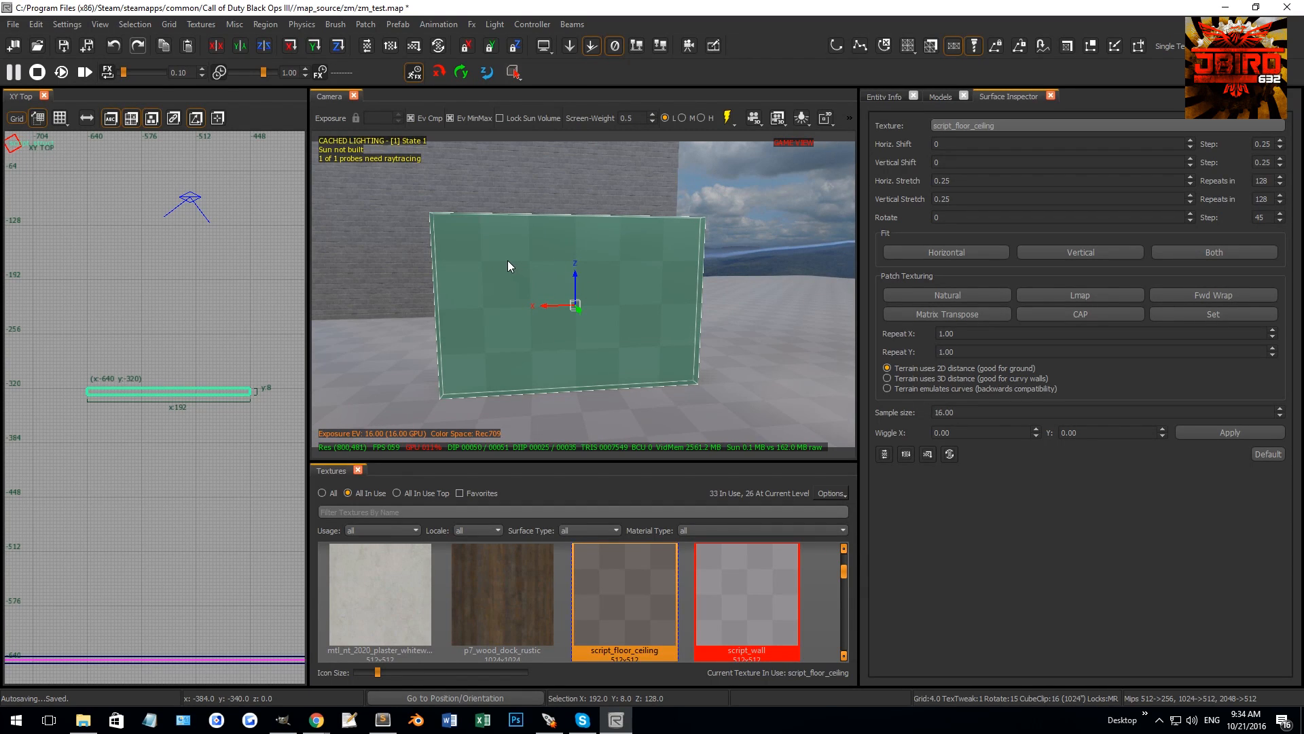
pyautogui.moveTo(630, 362)
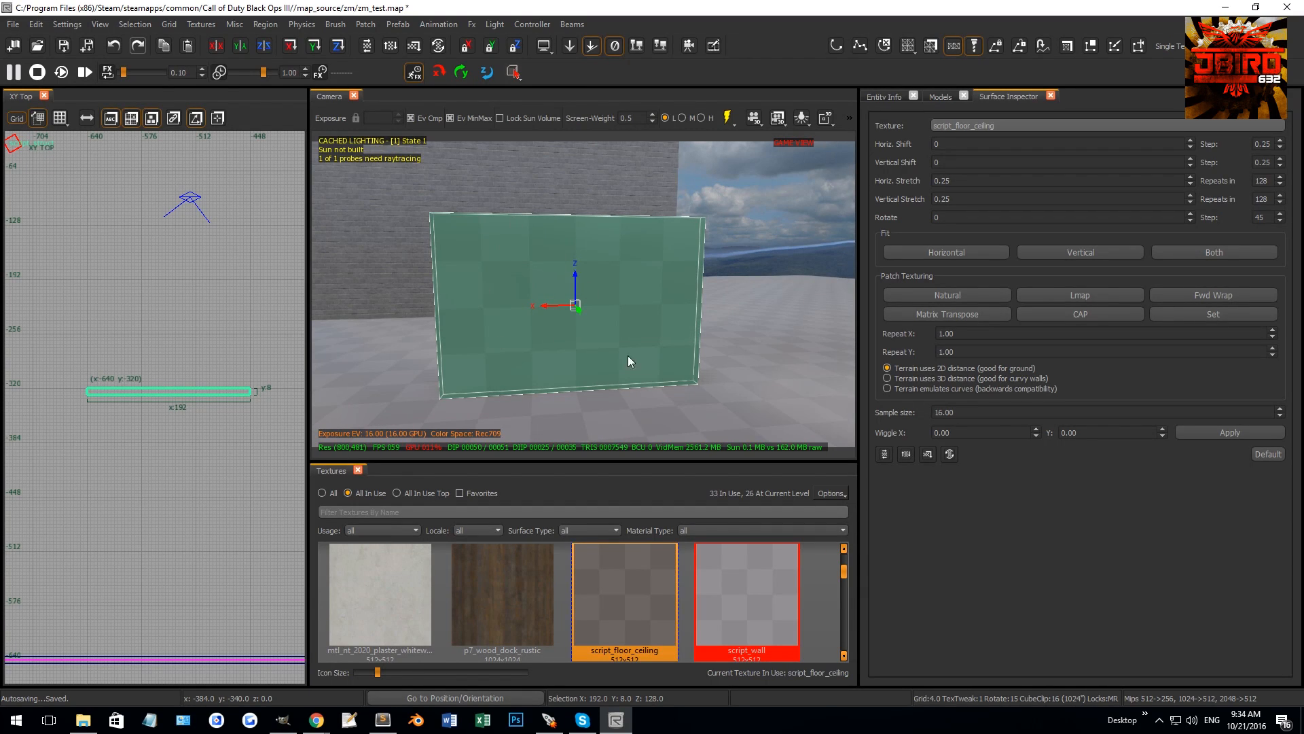
pyautogui.moveTo(138, 439)
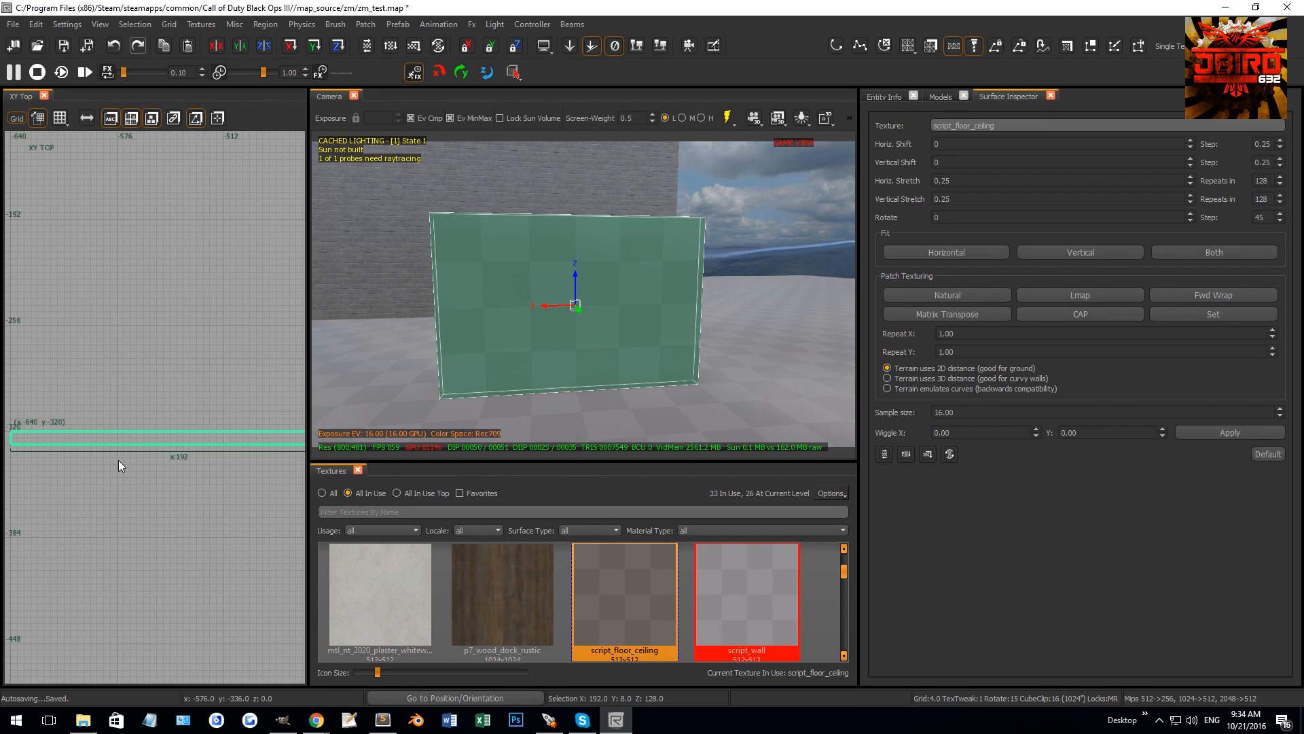
pyautogui.moveTo(124, 359)
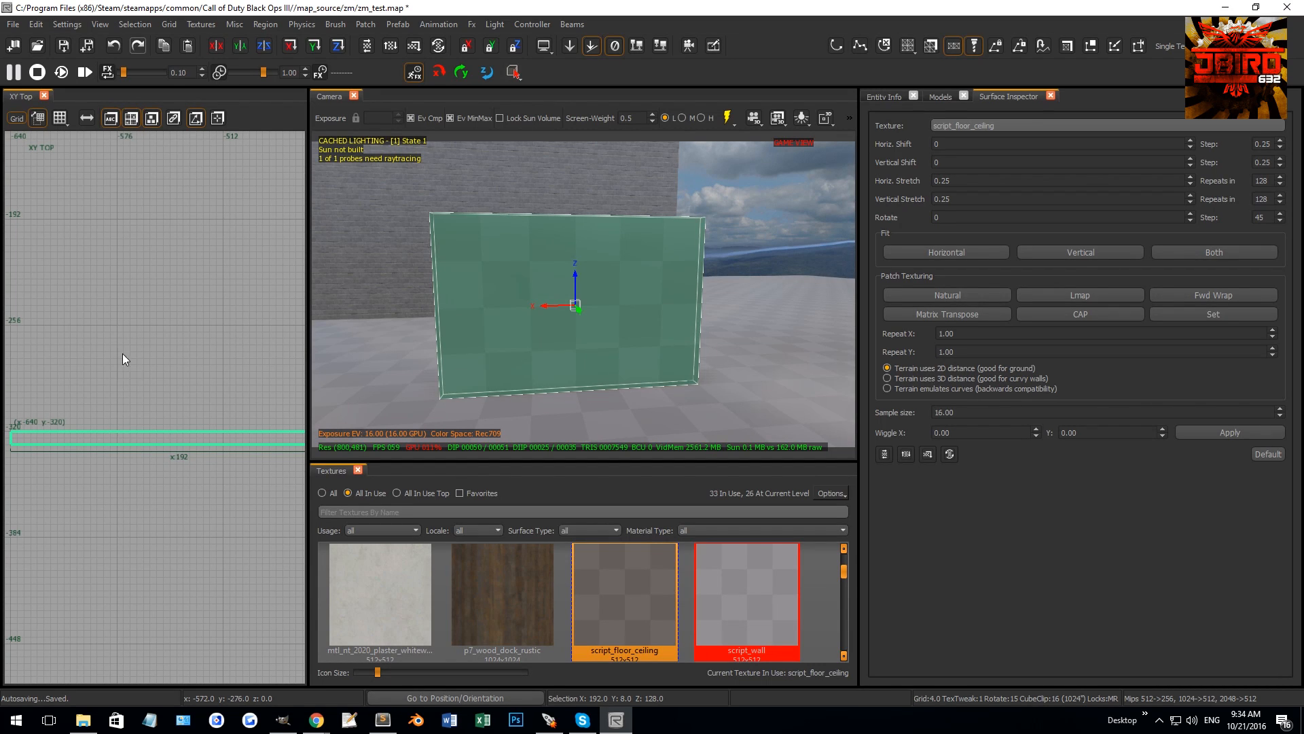
pyautogui.moveTo(142, 531)
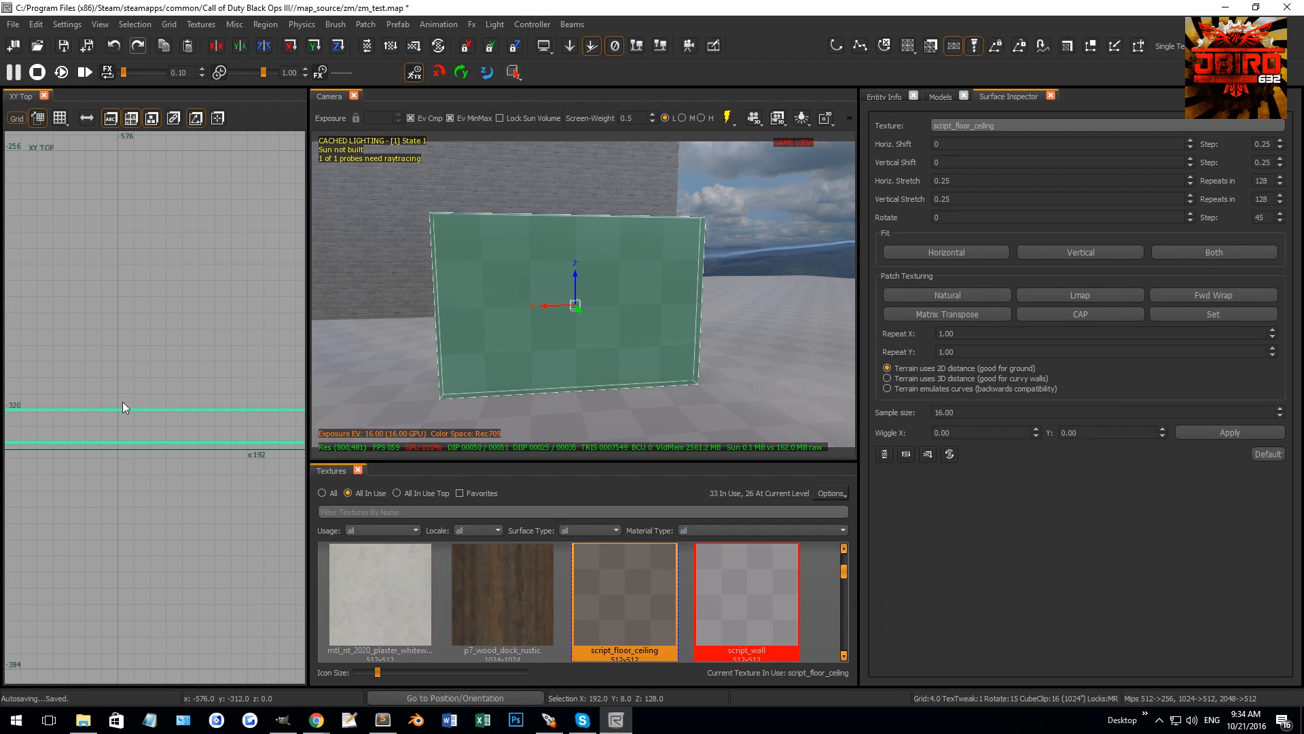
pyautogui.moveTo(118, 498)
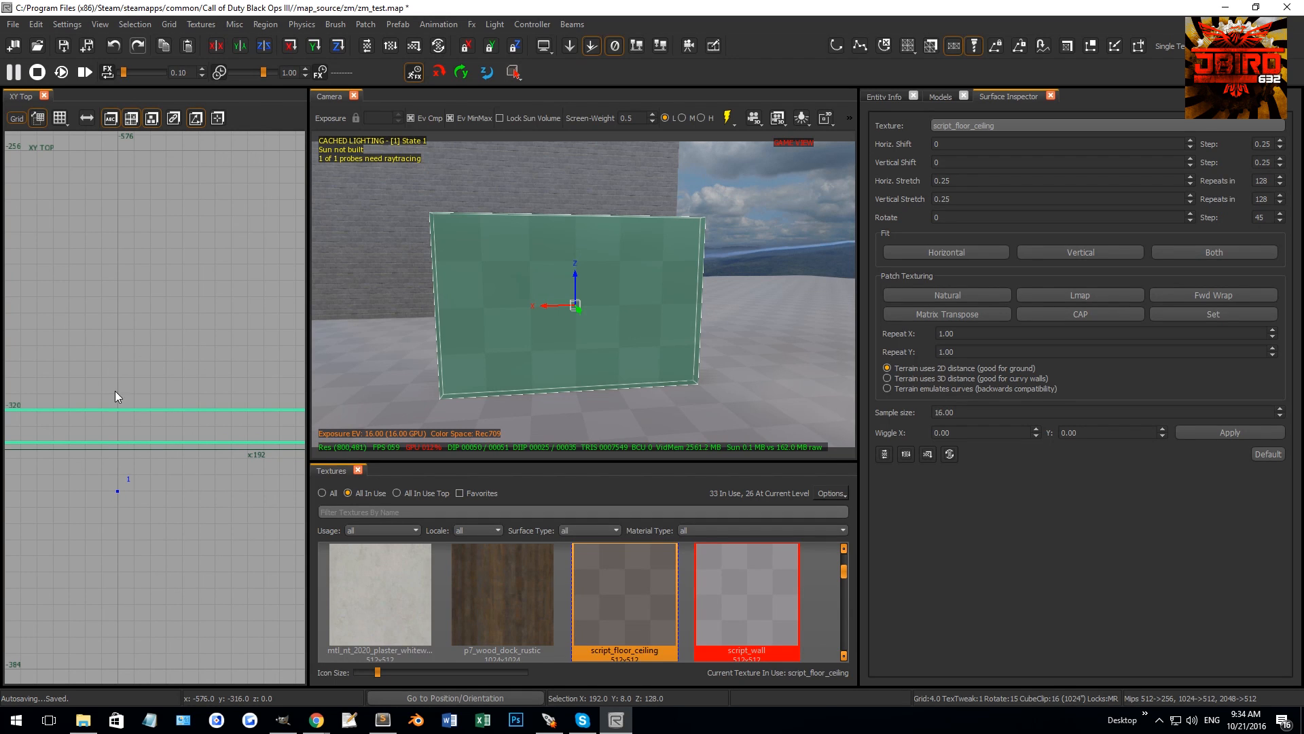
pyautogui.moveTo(129, 496)
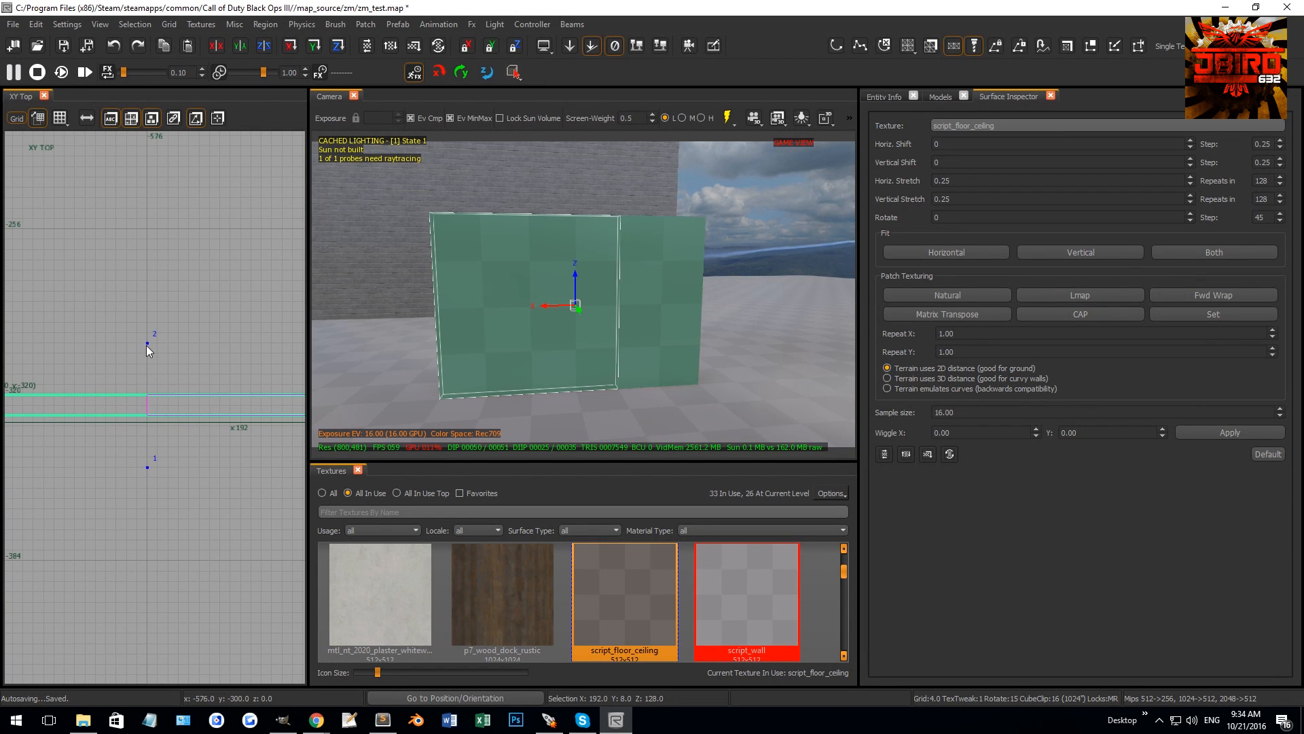
pyautogui.moveTo(144, 356)
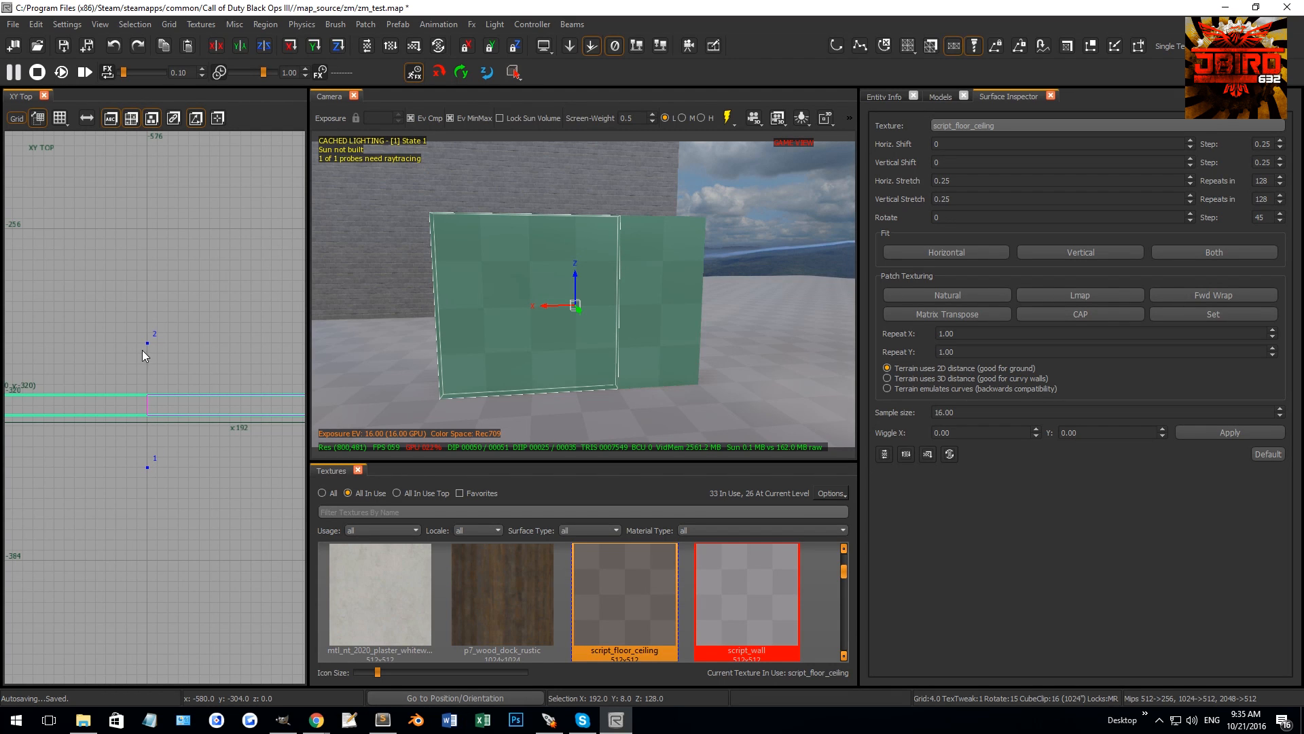
pyautogui.moveTo(159, 397)
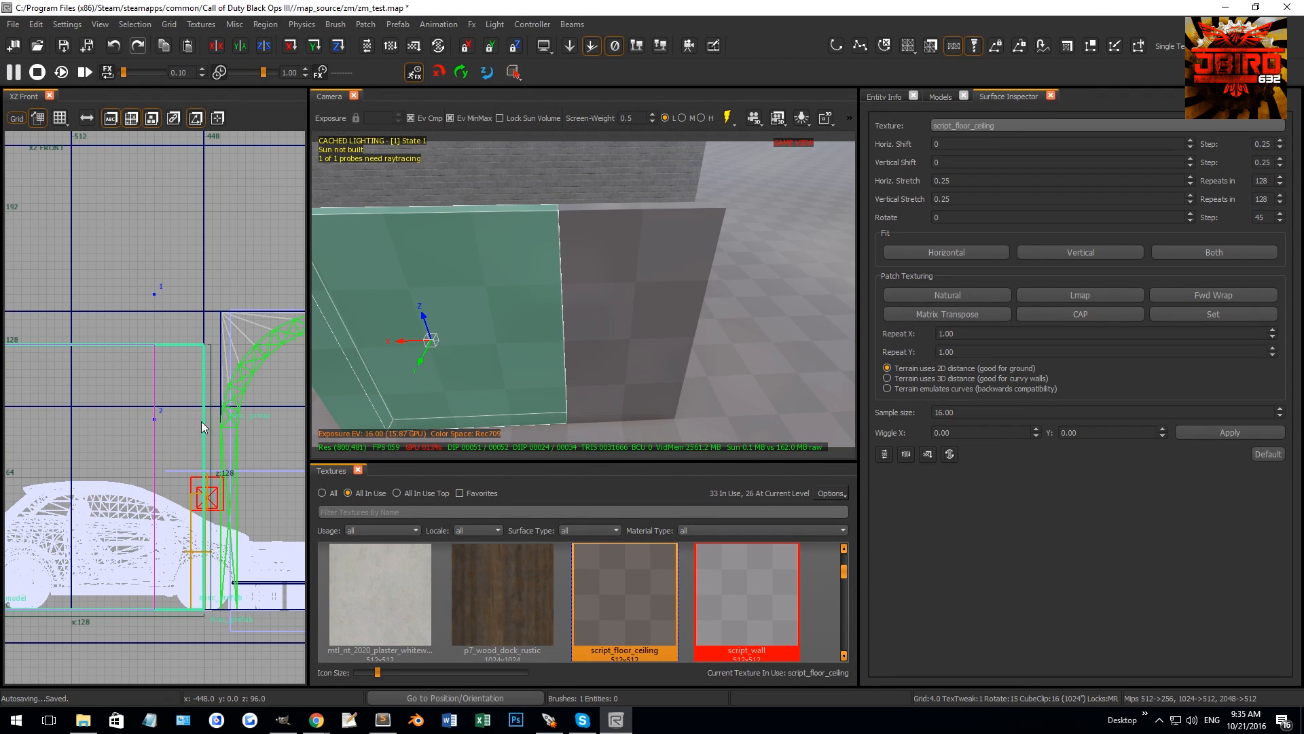
pyautogui.moveTo(522, 314)
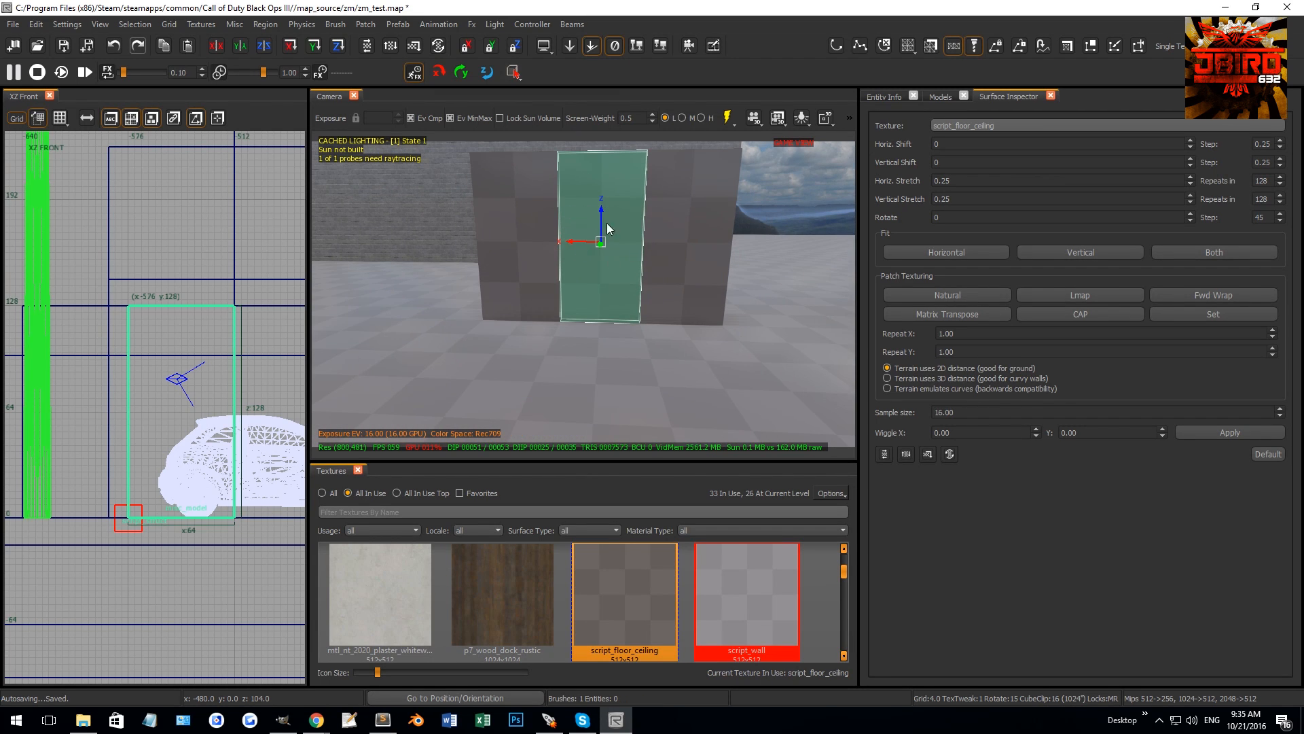
pyautogui.moveTo(642, 242)
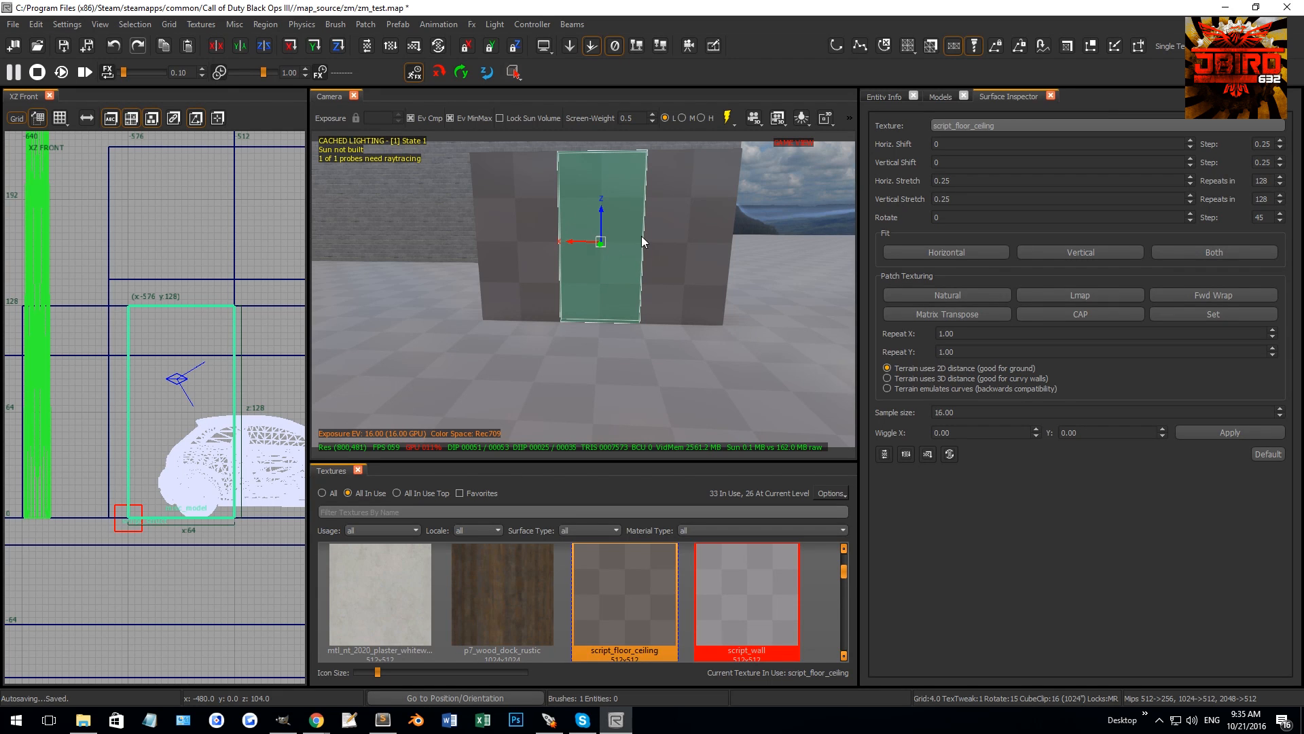
pyautogui.moveTo(583, 242)
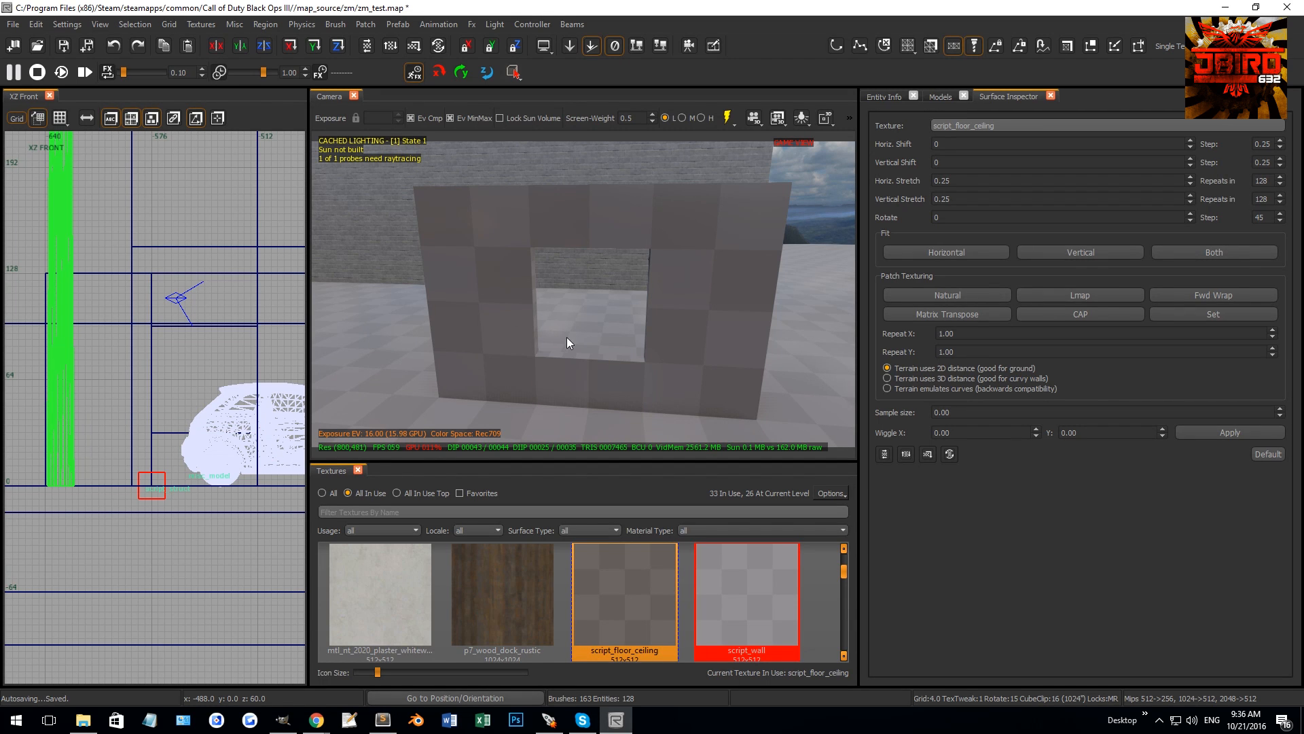
pyautogui.moveTo(632, 333)
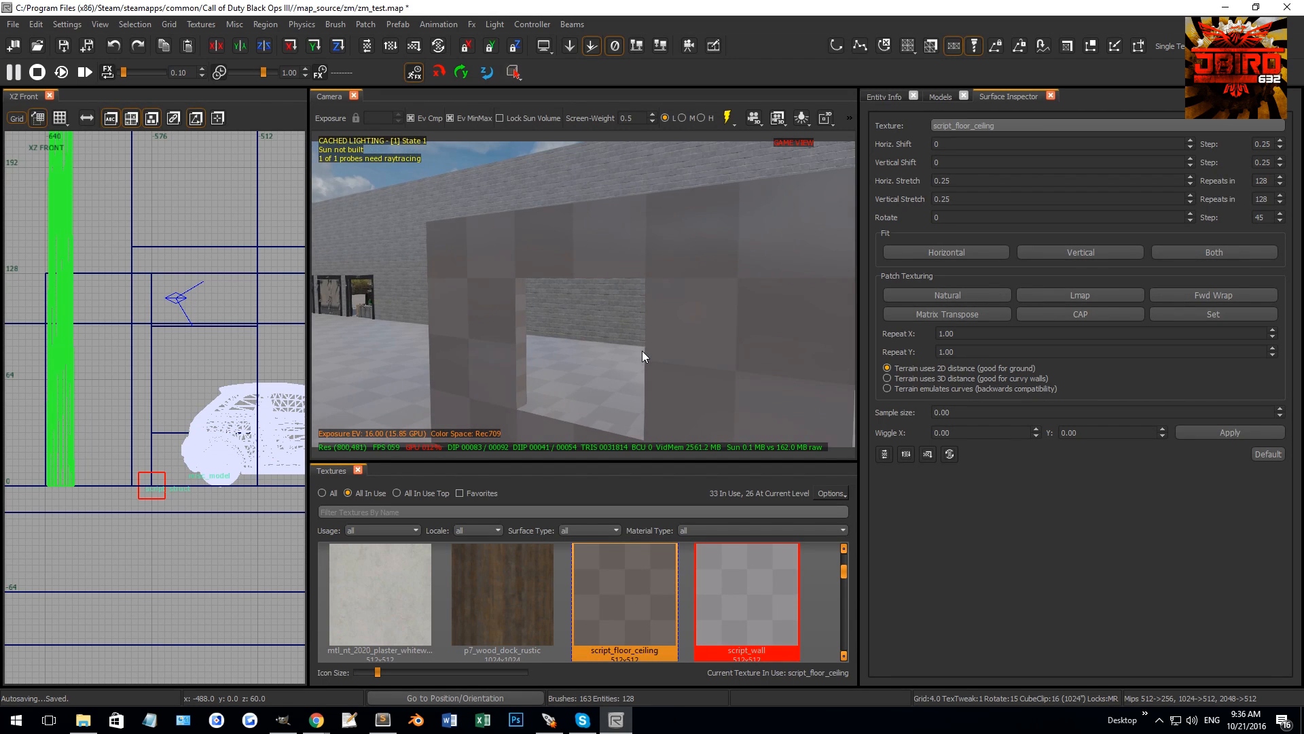
pyautogui.moveTo(694, 439)
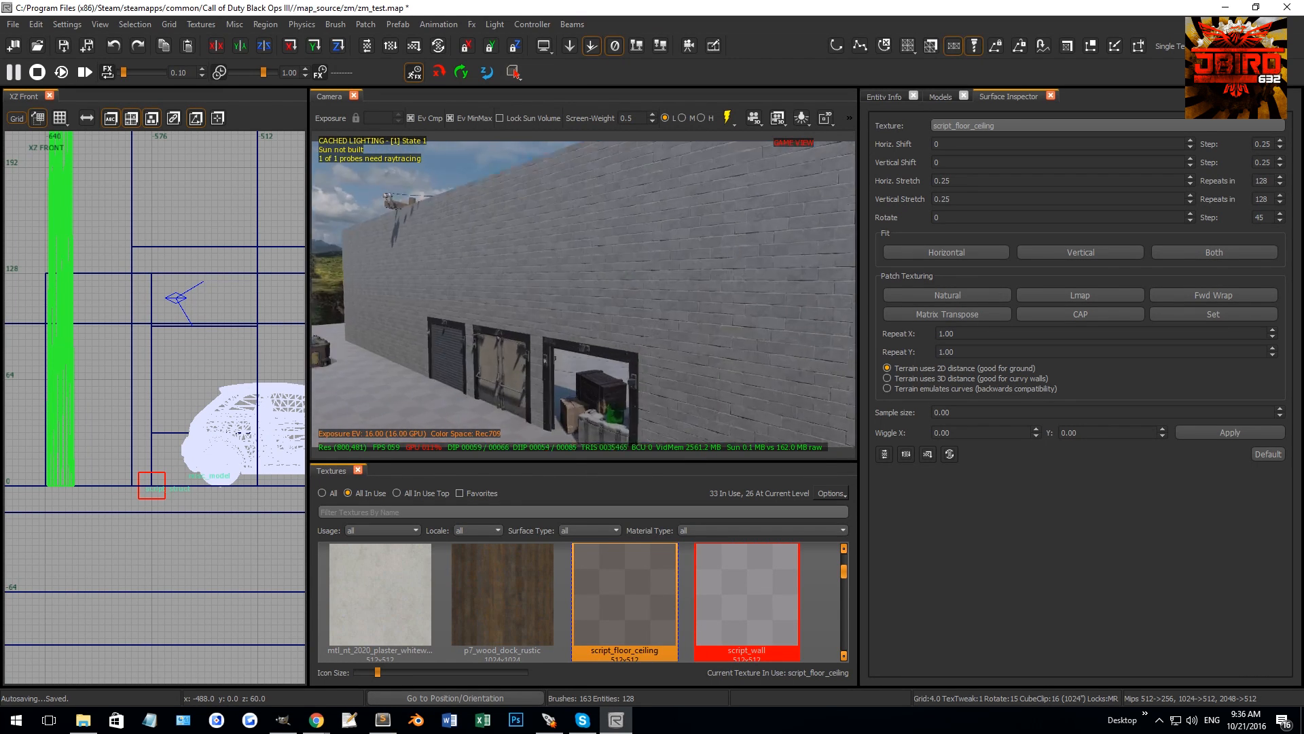
pyautogui.click(540, 366)
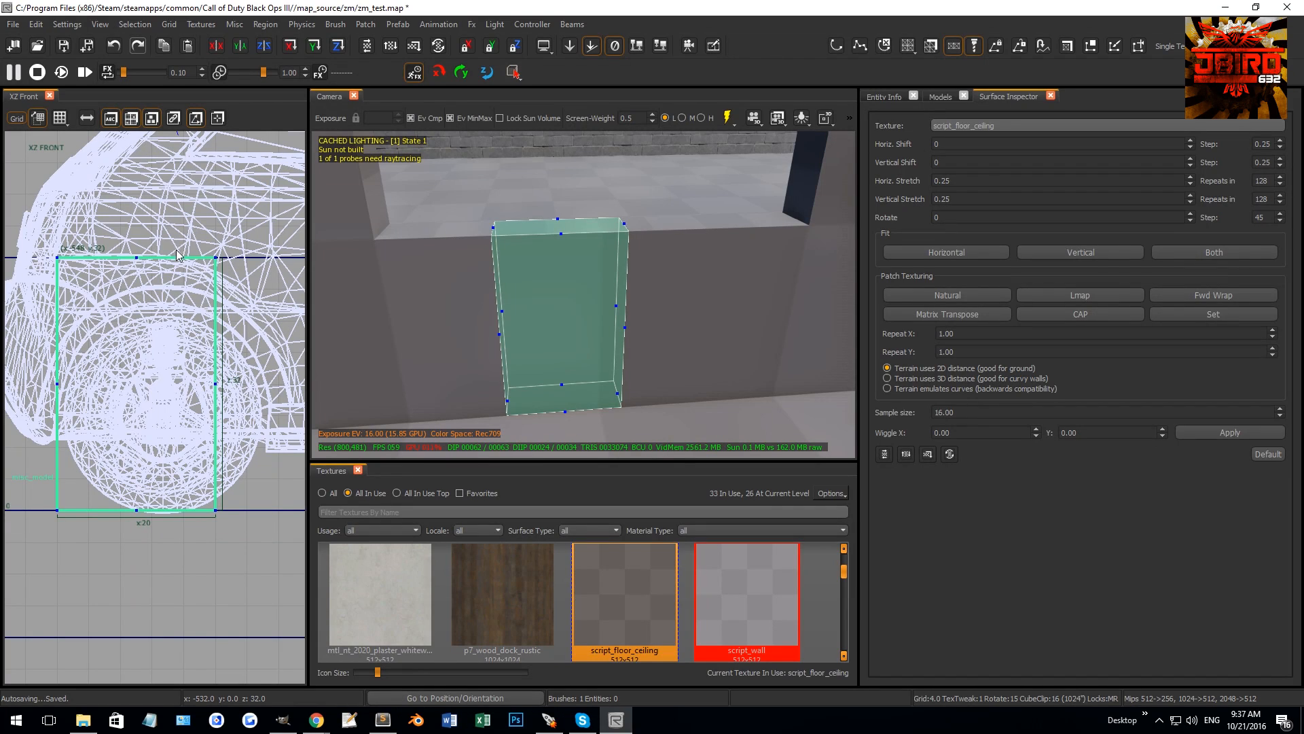
pyautogui.moveTo(218, 264)
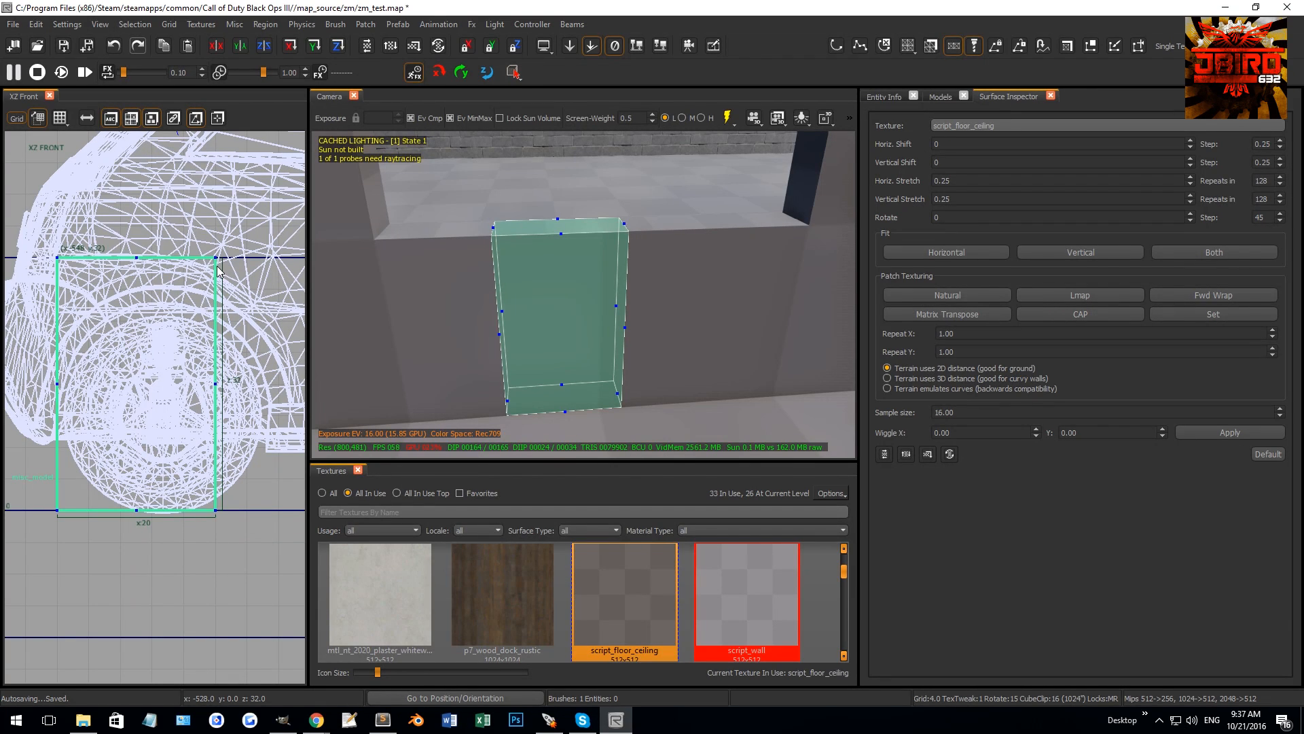
# - Shrink the new brush into a slim 8-unit pillar and select the slanted brush near the floor
pyautogui.moveTo(217, 267); pyautogui.dragTo(217, 197)
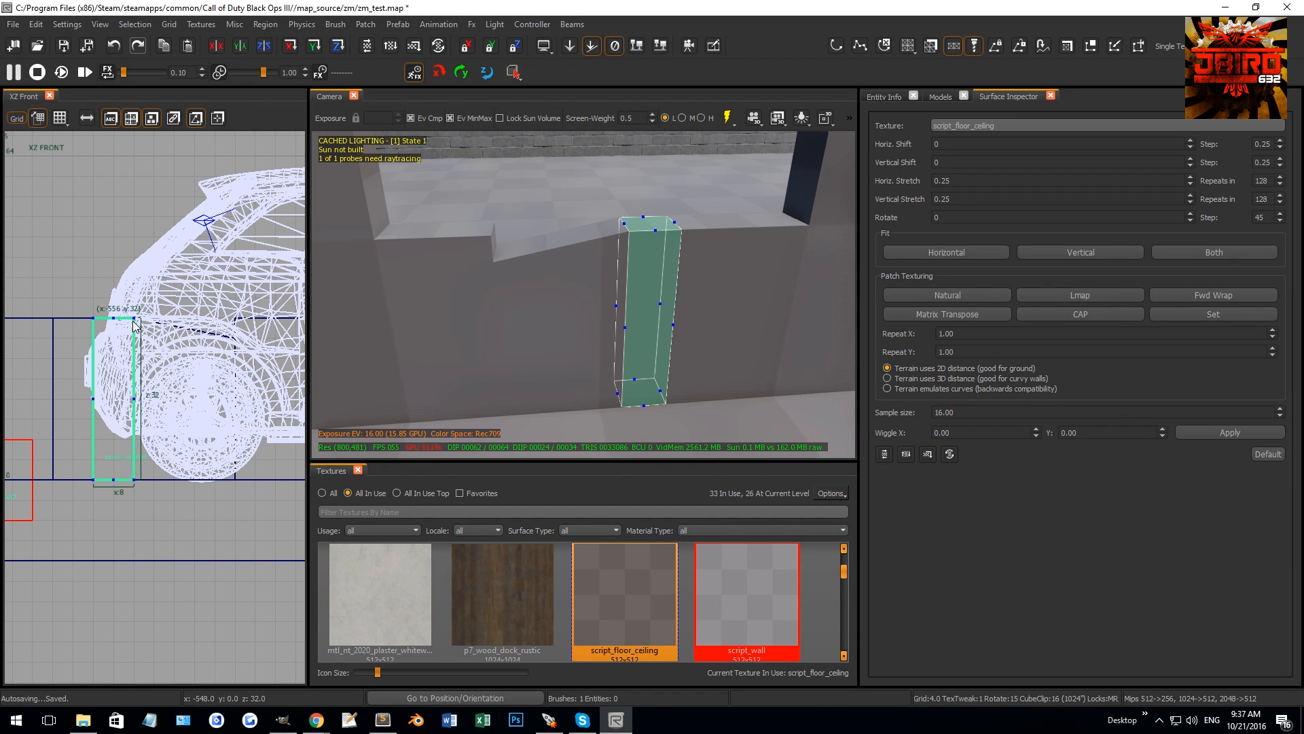
pyautogui.moveTo(96, 330)
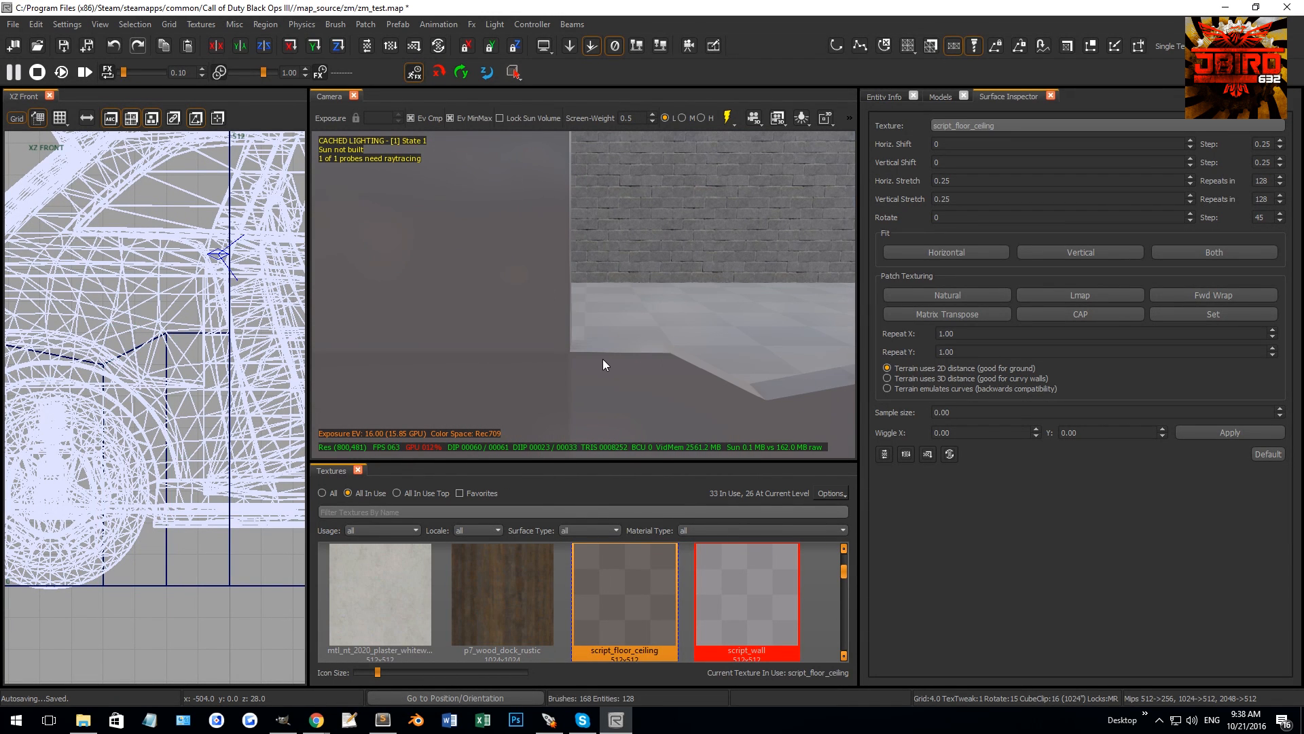
pyautogui.click(606, 364)
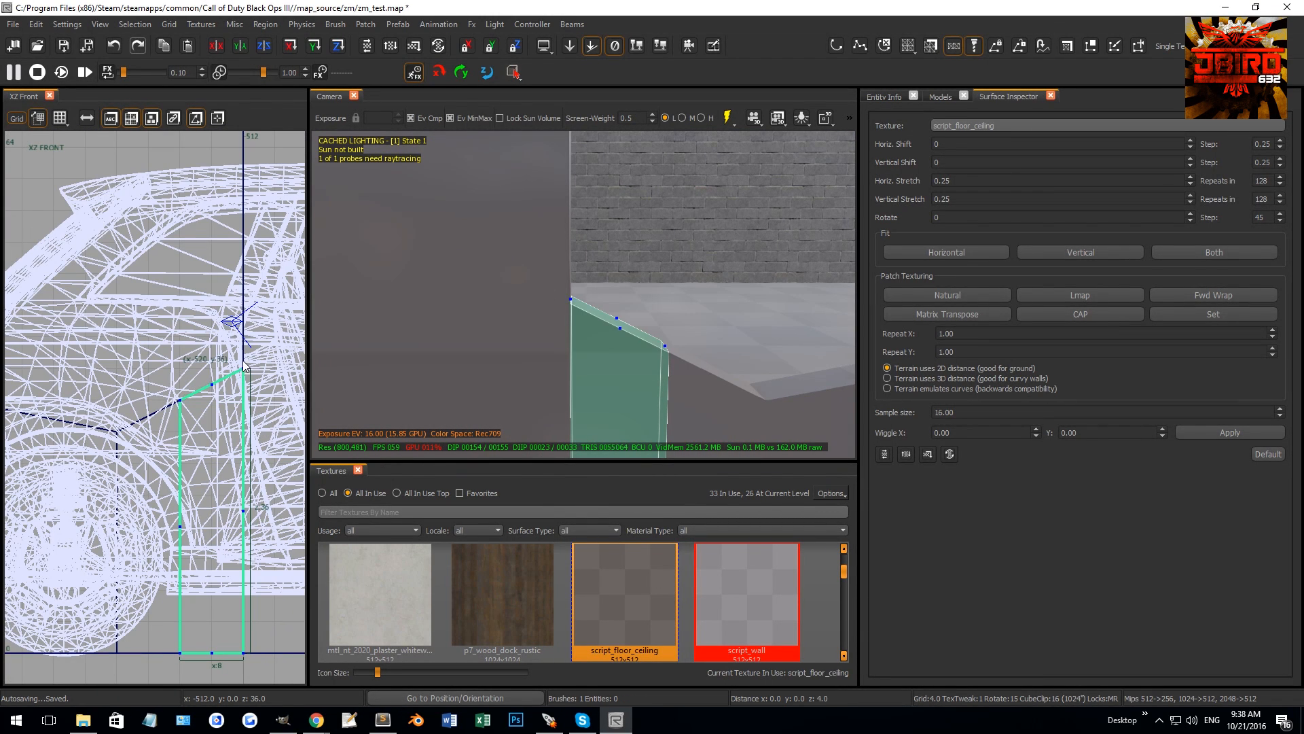